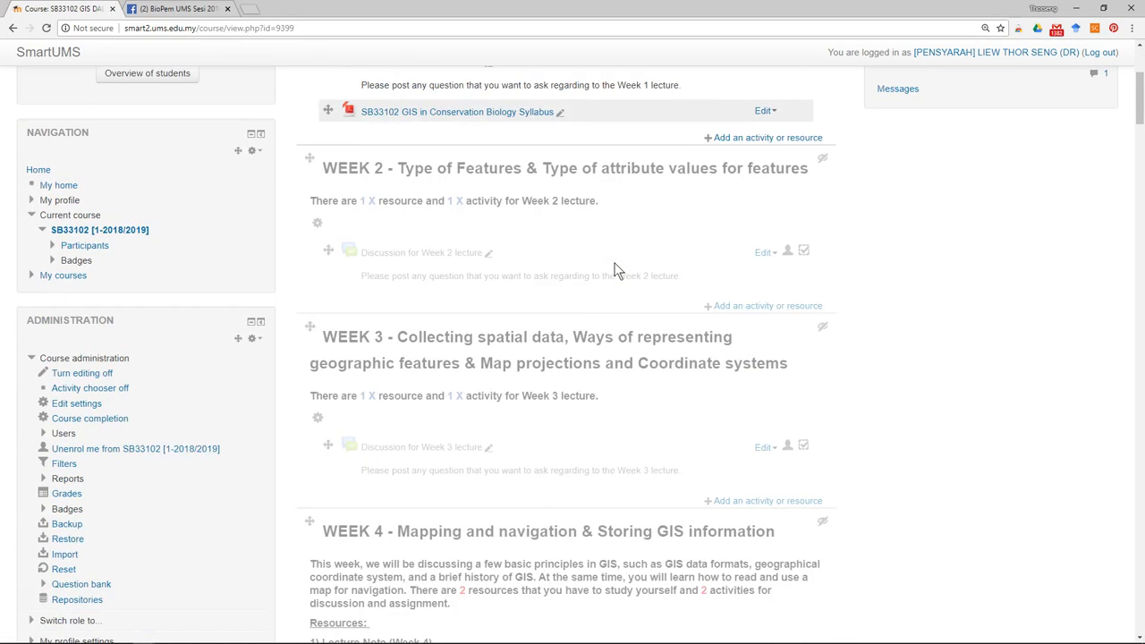
- Copy the SmartUMS course link and view the BioPem UMS Facebook group post sharing it
scroll(up, 3)
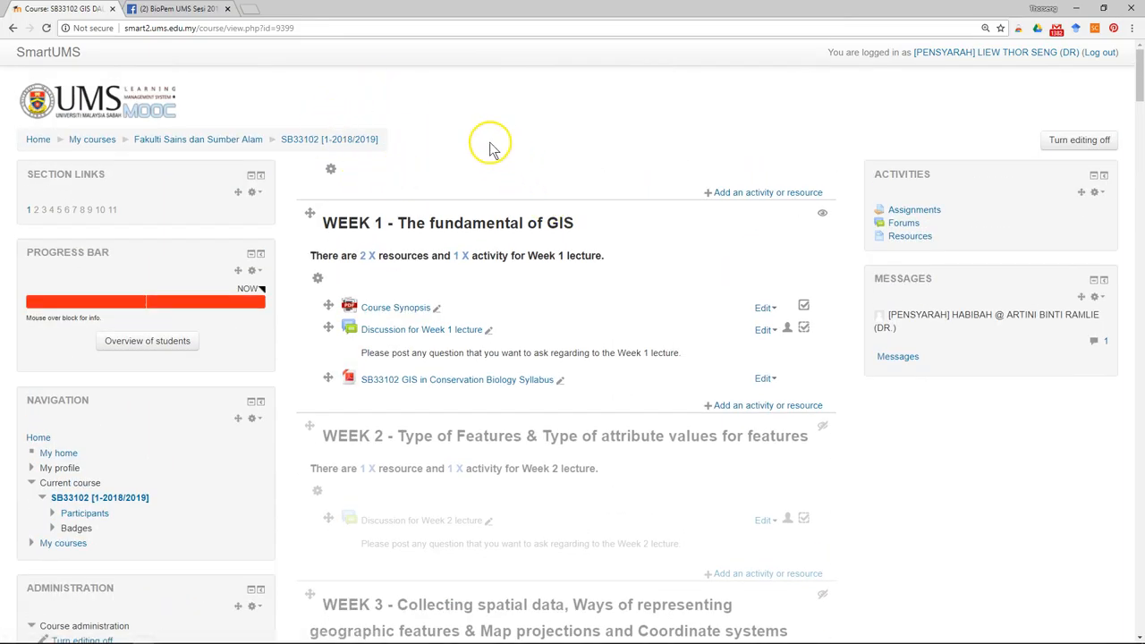
mouse_move(570, 170)
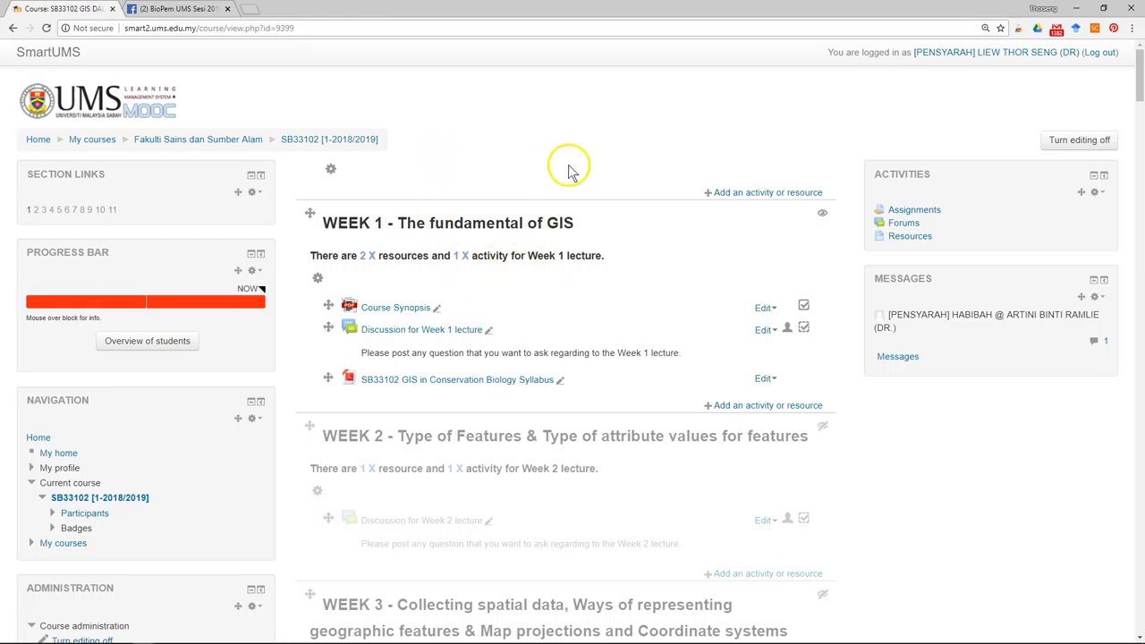
mouse_move(474, 201)
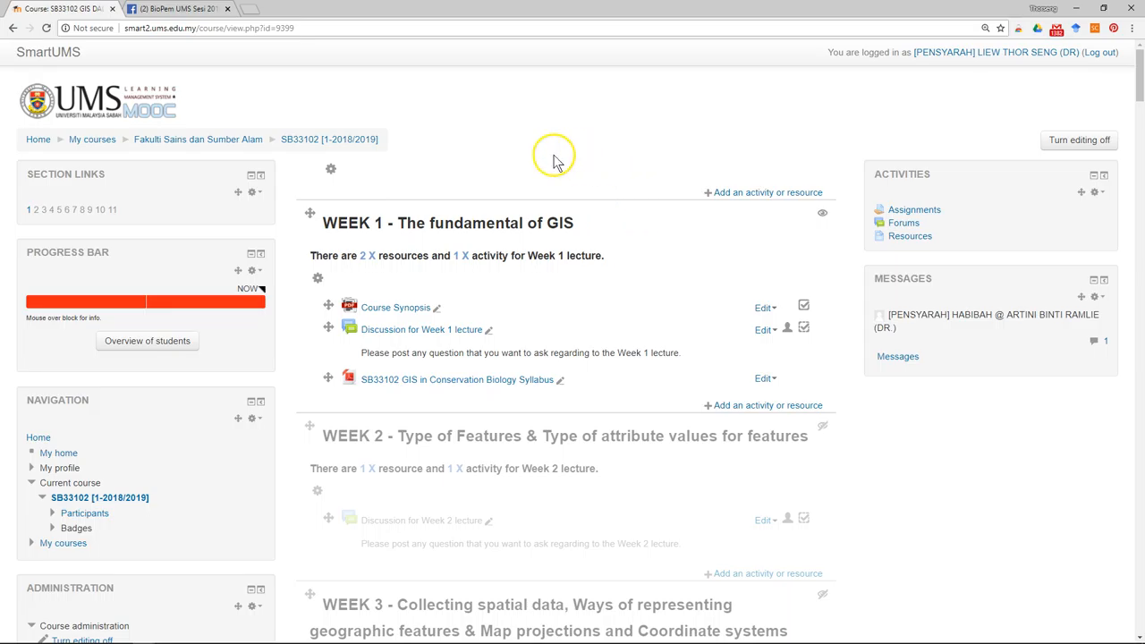
mouse_move(588, 247)
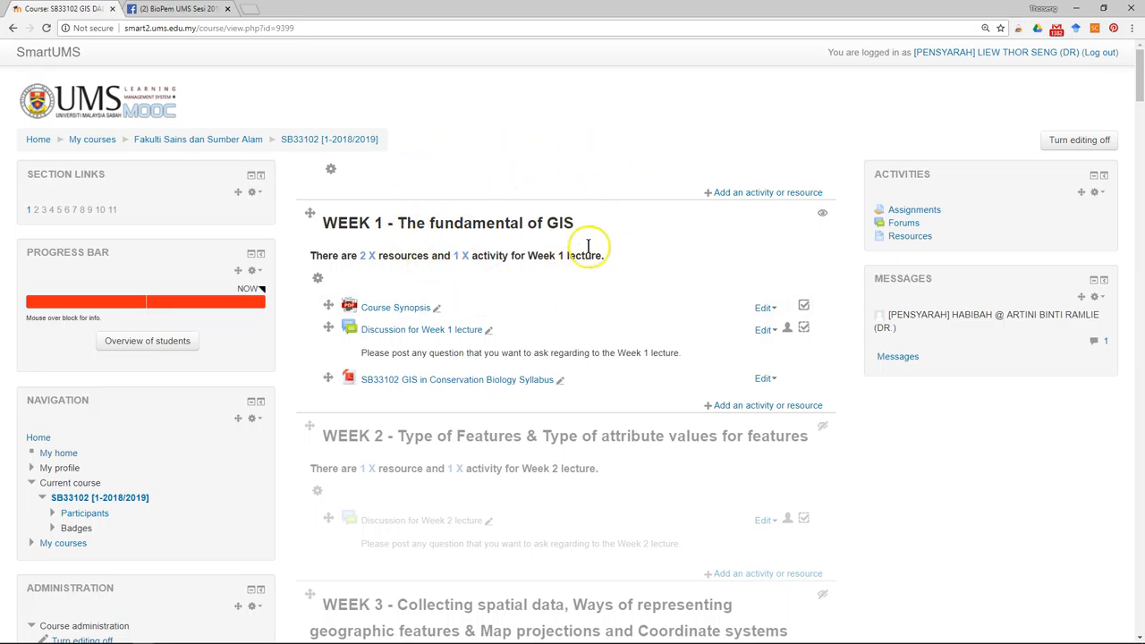
mouse_move(559, 136)
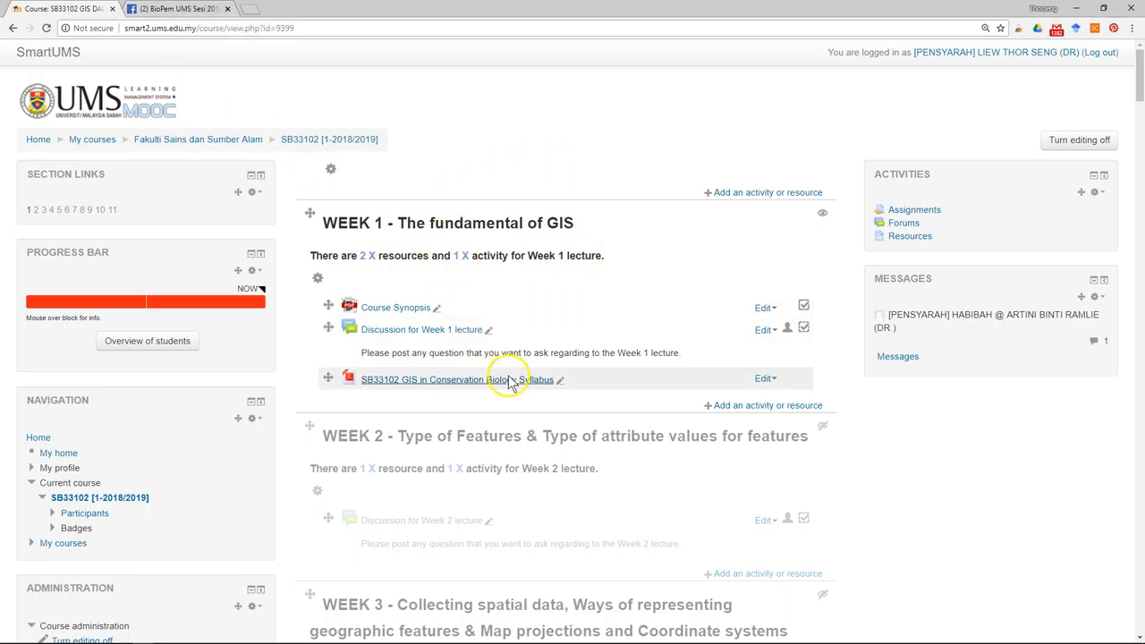
mouse_move(512, 413)
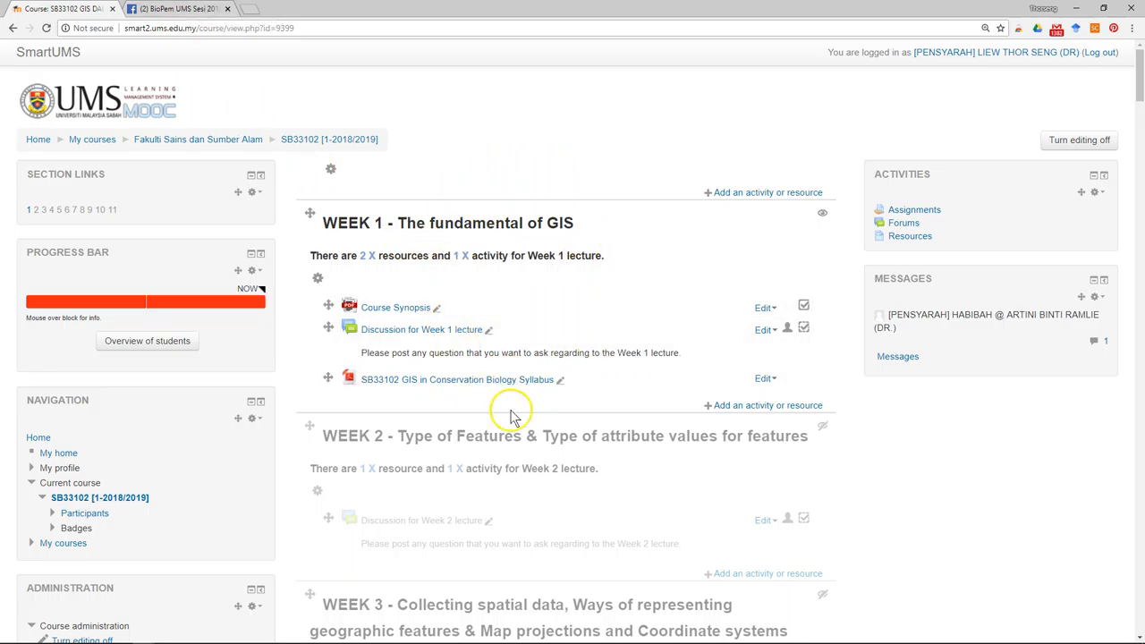
click(205, 28)
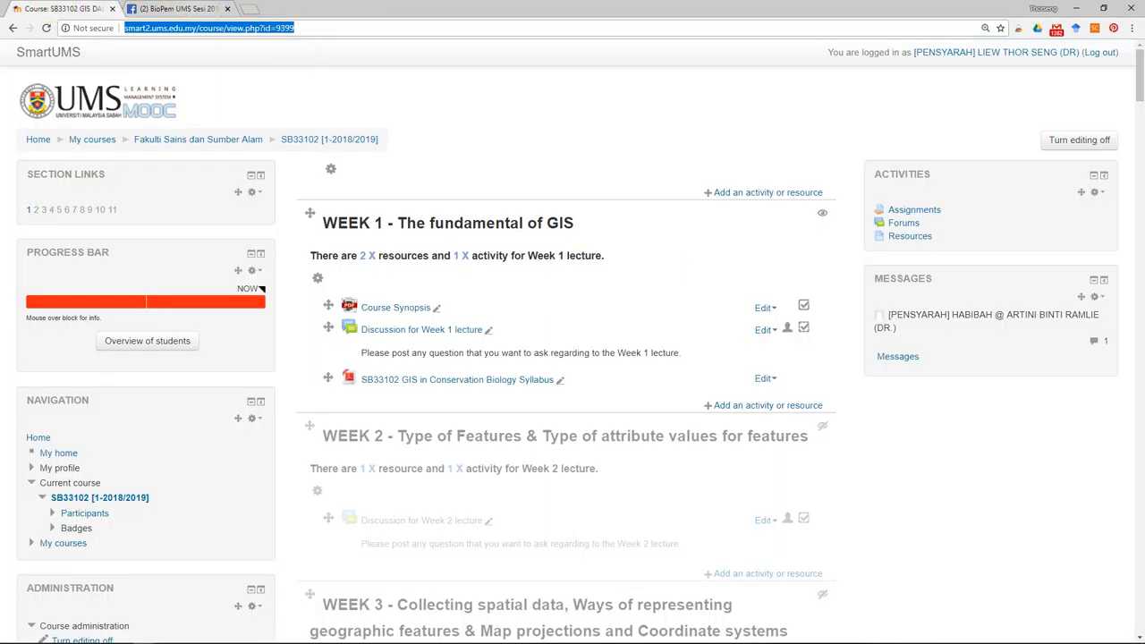
click(179, 8)
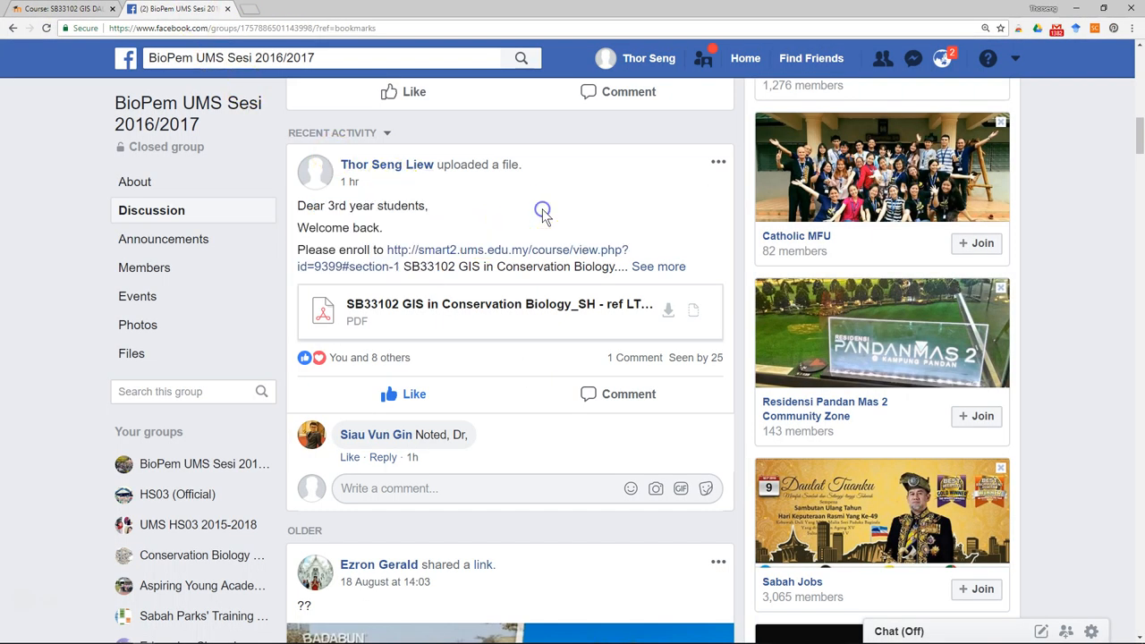
mouse_move(505, 249)
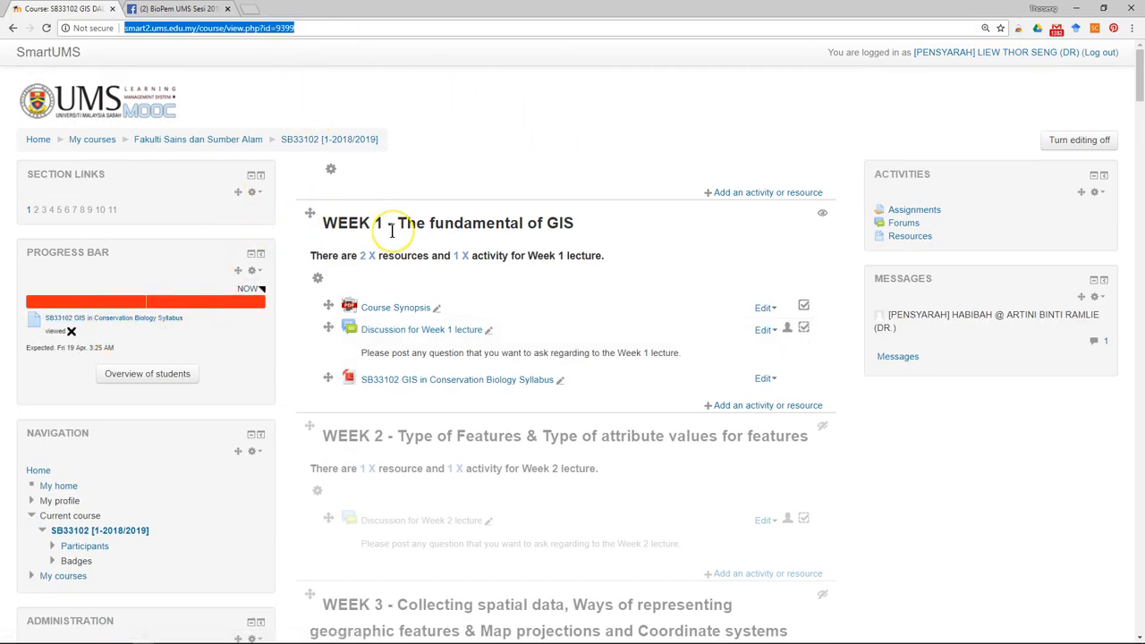
- Scroll the SB33102 course page and expand Participants in the Navigation block
scroll(down, 3)
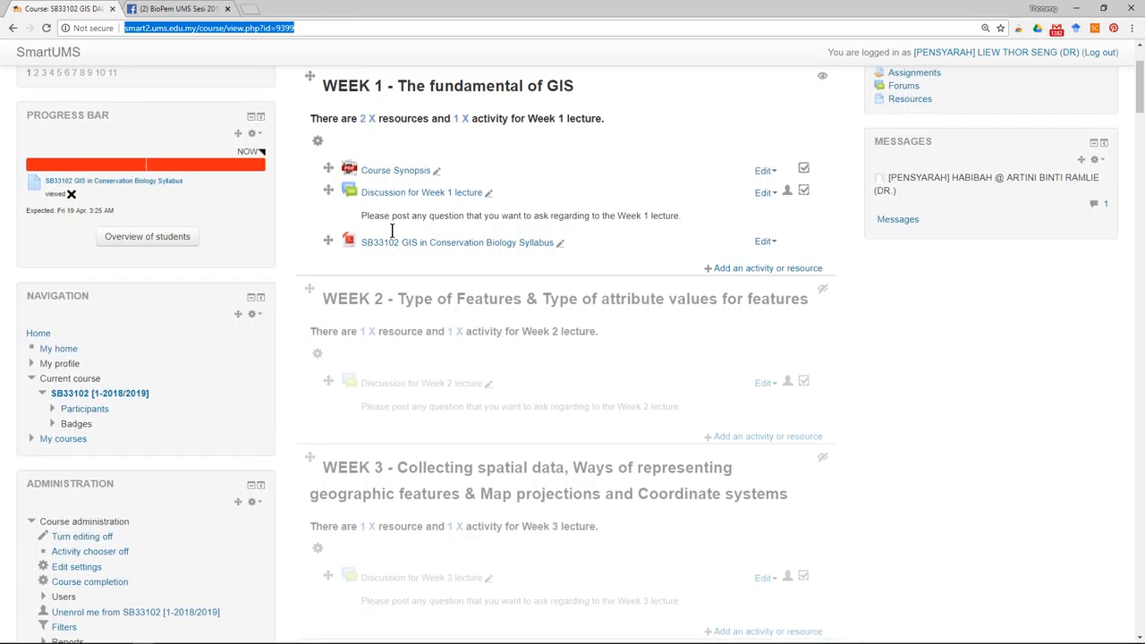
scroll(down, 3)
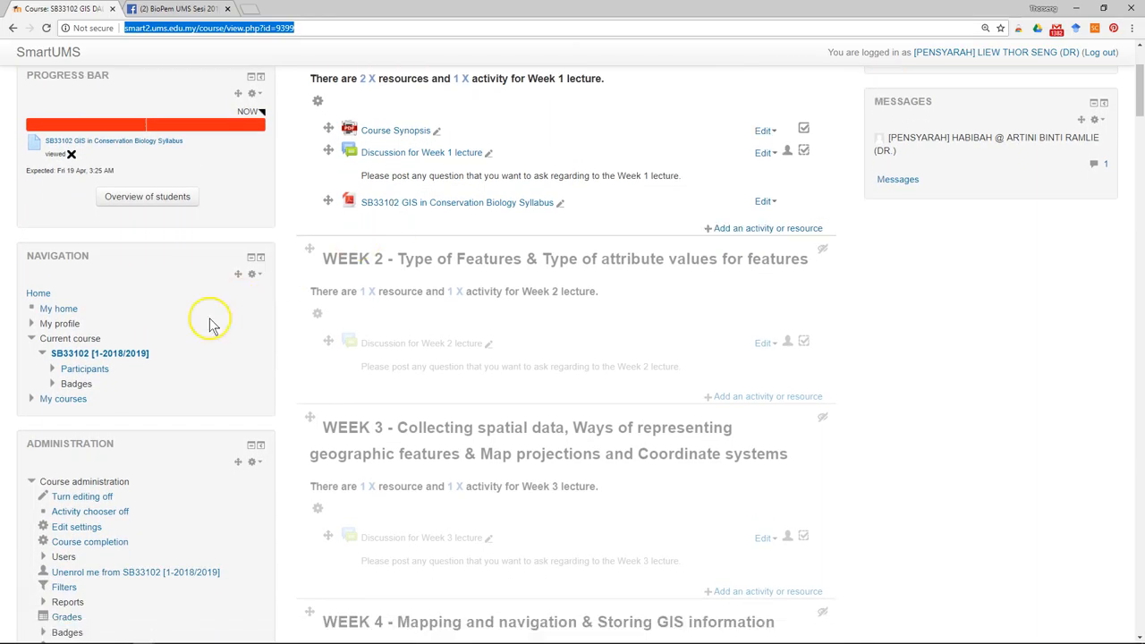
mouse_move(56, 259)
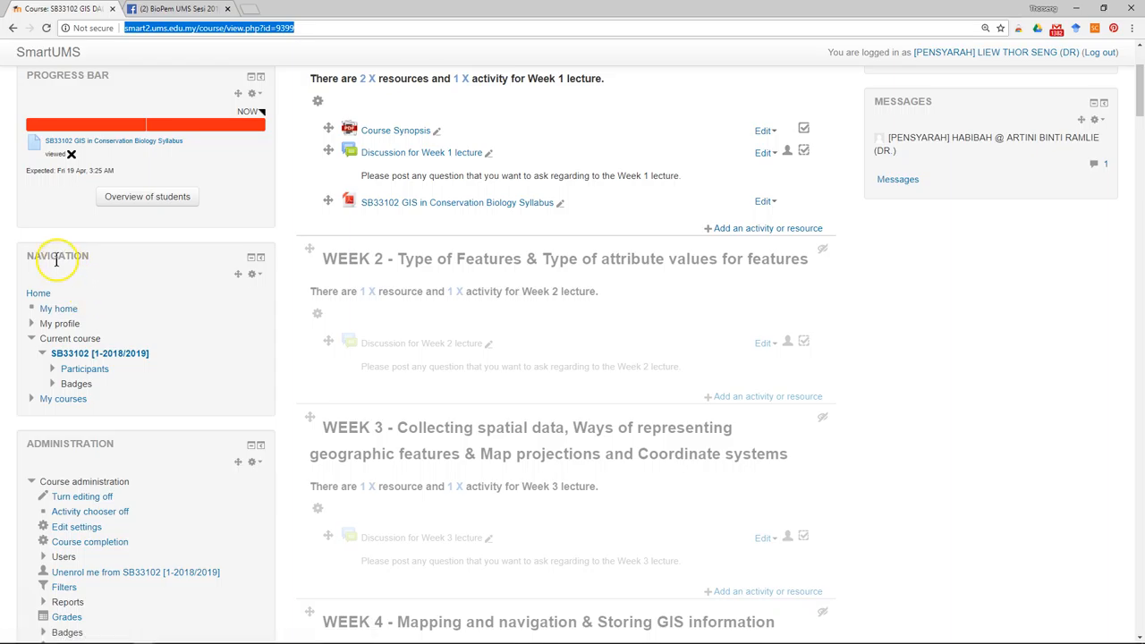
click(84, 368)
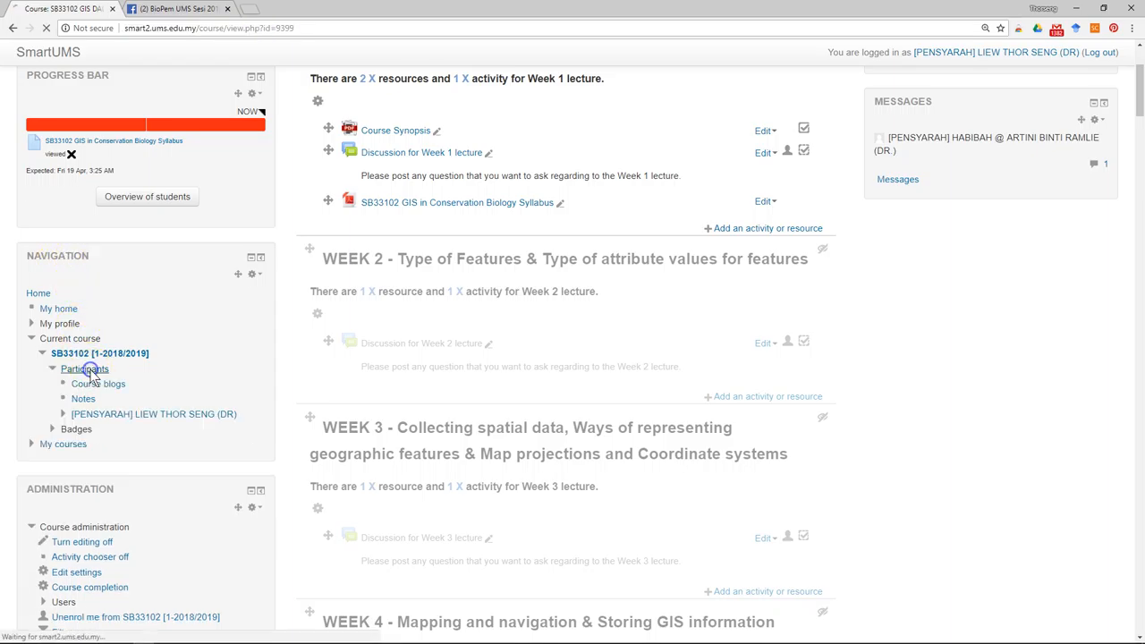
- Open the SB33102 All participants page listing seven enrolled people
click(85, 368)
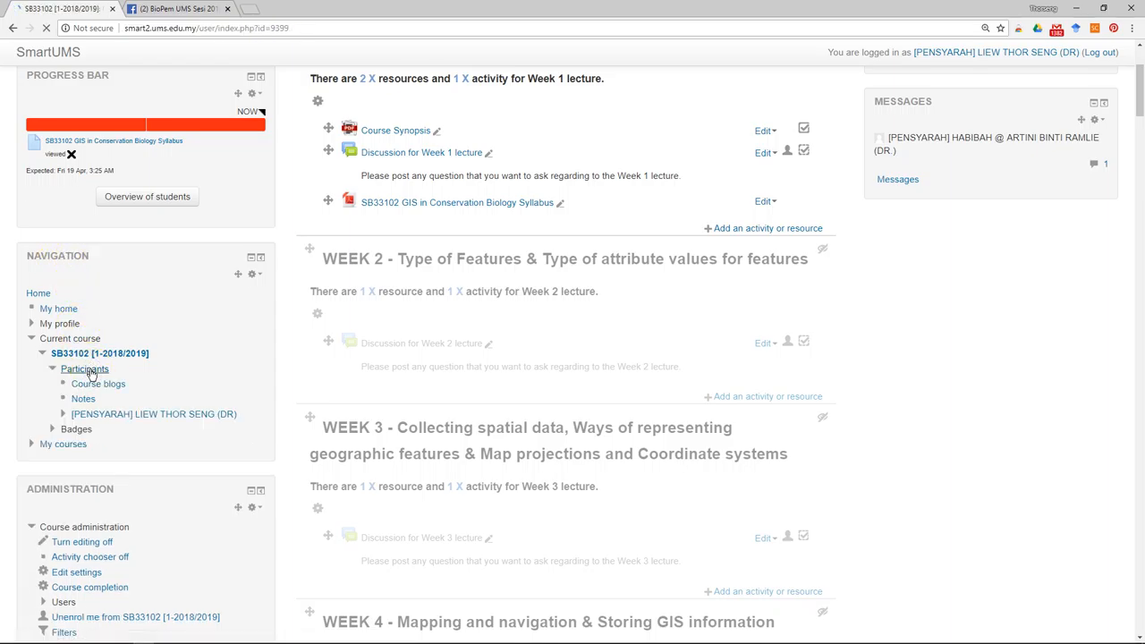
click(85, 369)
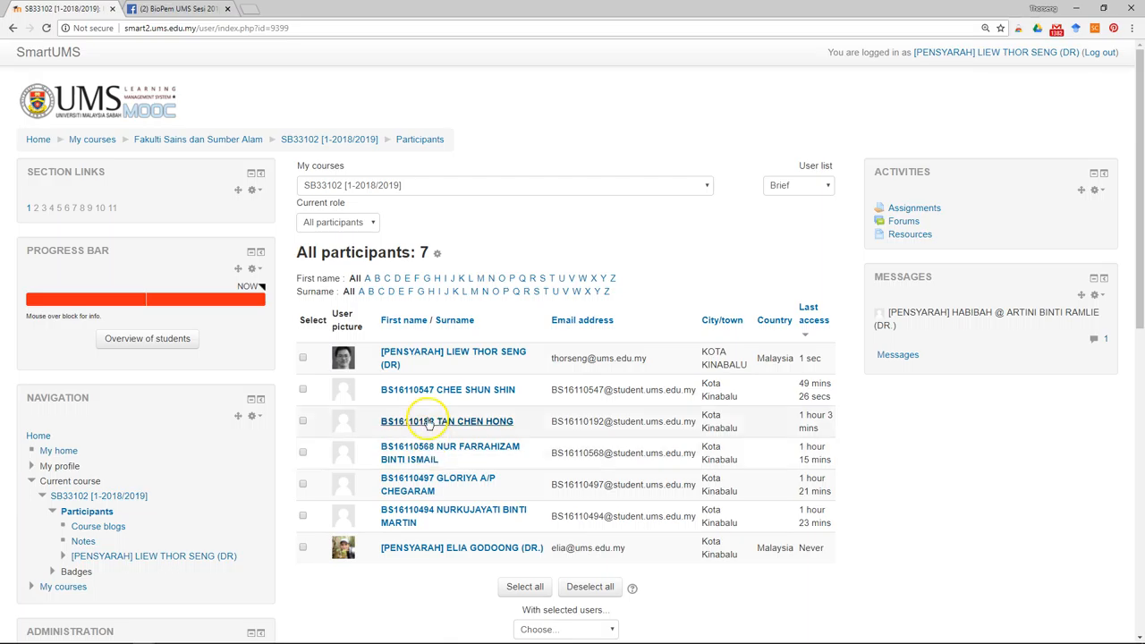
mouse_move(466, 438)
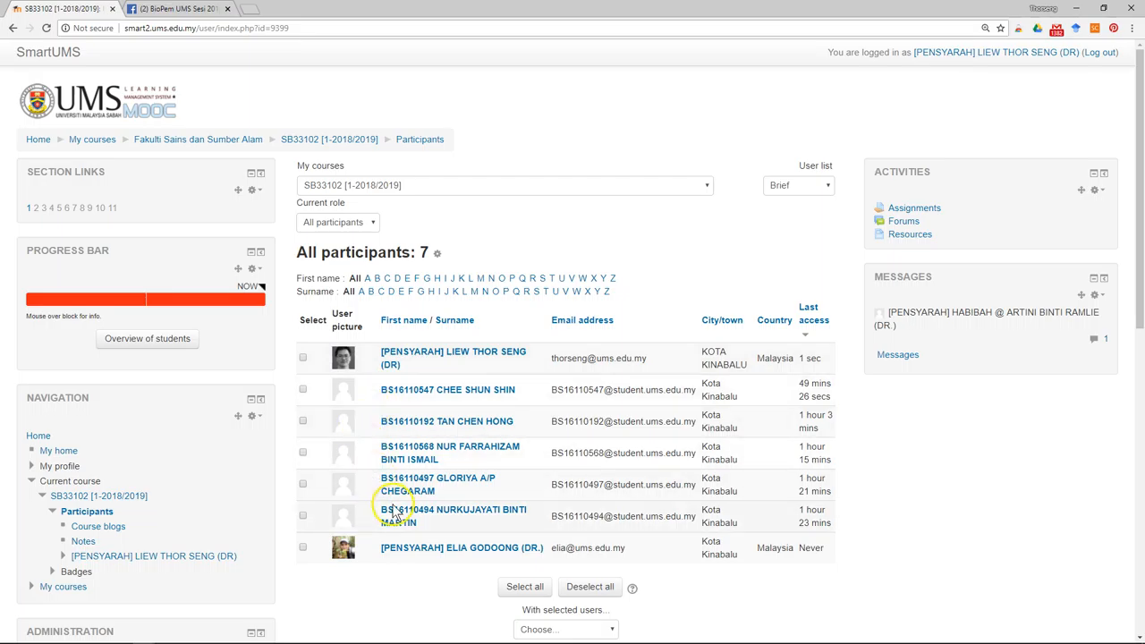
mouse_move(383, 469)
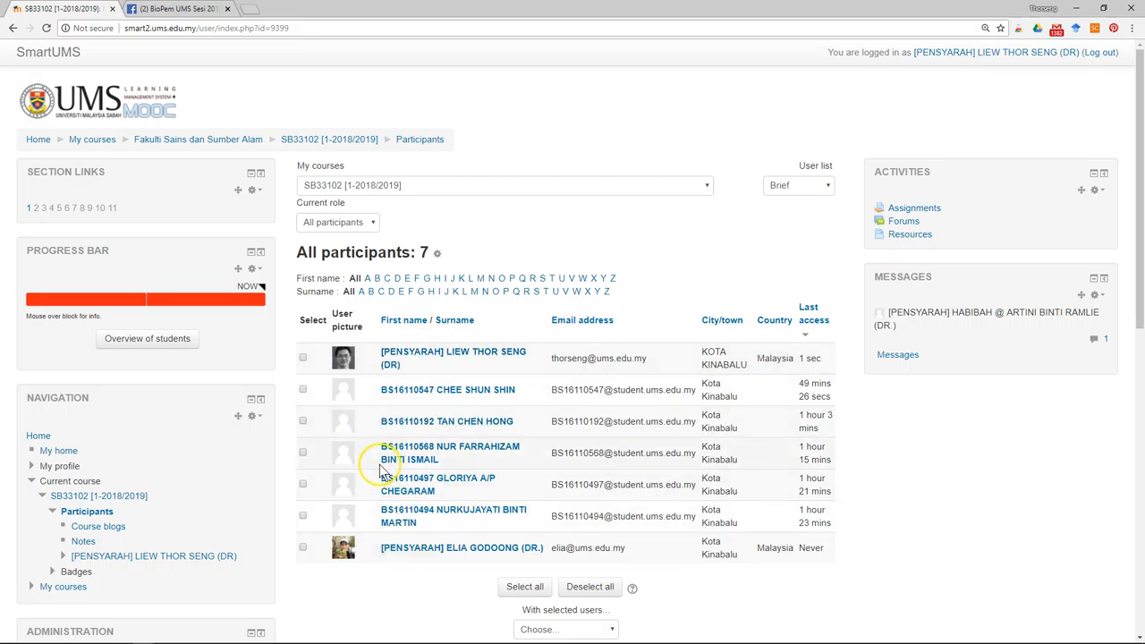